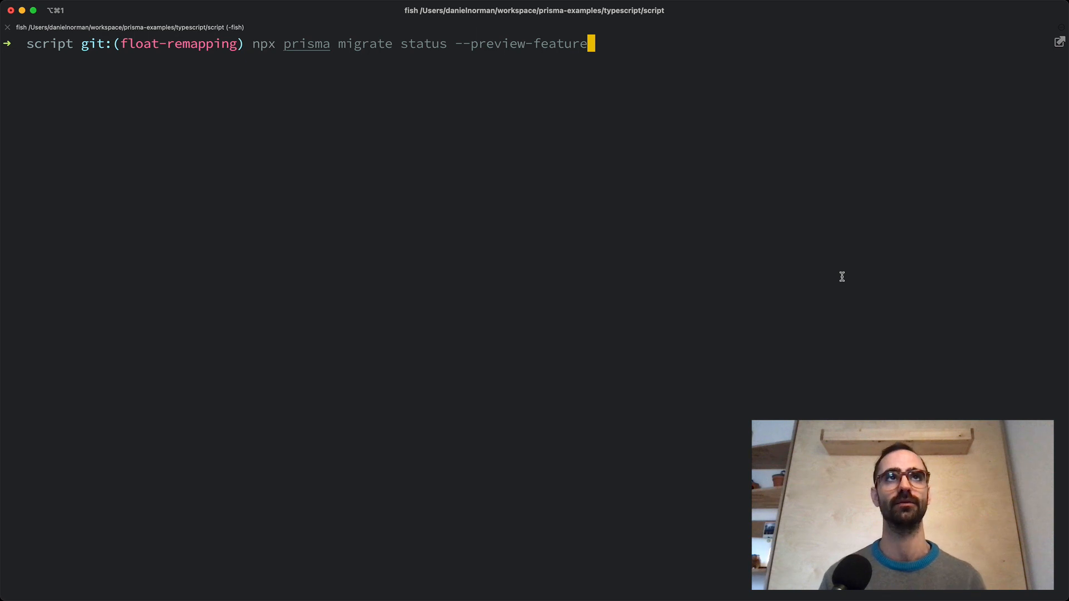
# Step: Run 'npx prisma migrate status --preview-feature' to report the database's migration status
pyautogui.press('Return')
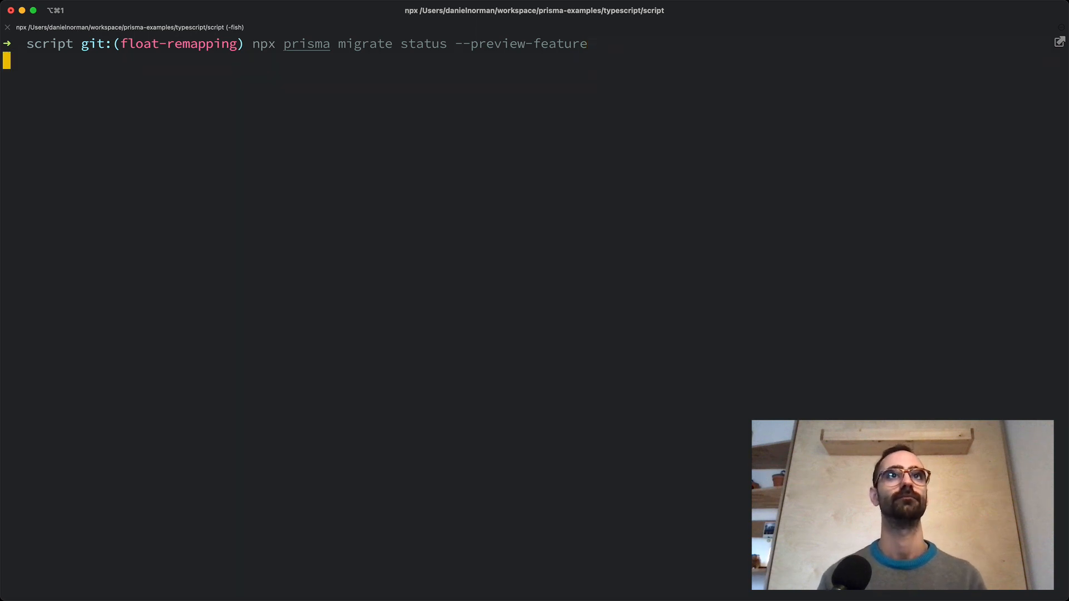
pyautogui.press('Return')
pyautogui.write('npm i')
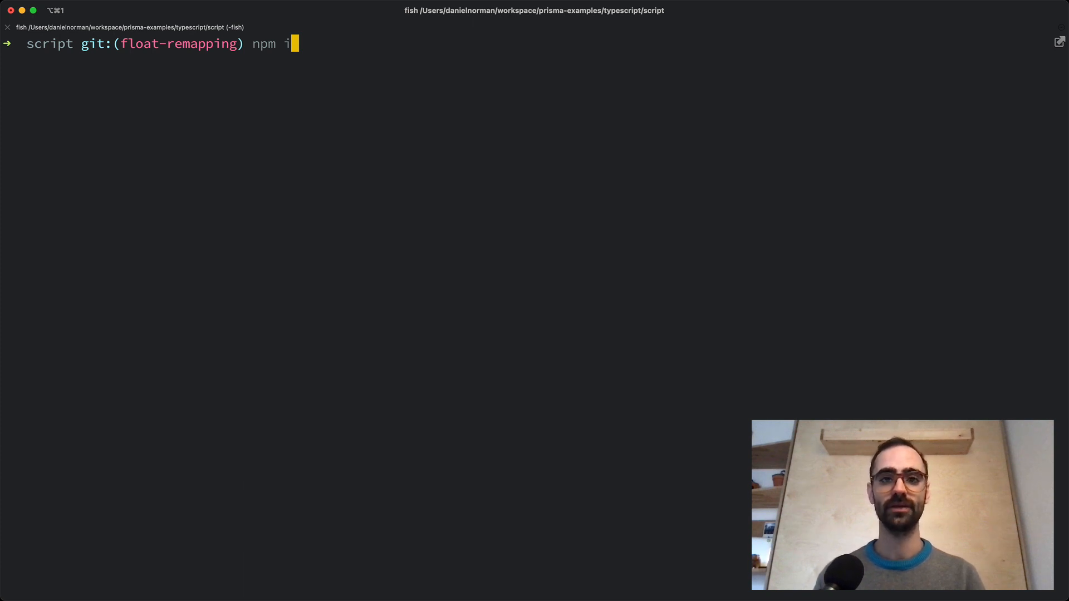
# Step: Run 'npm i' to install the project's dependencies
pyautogui.press('Return')
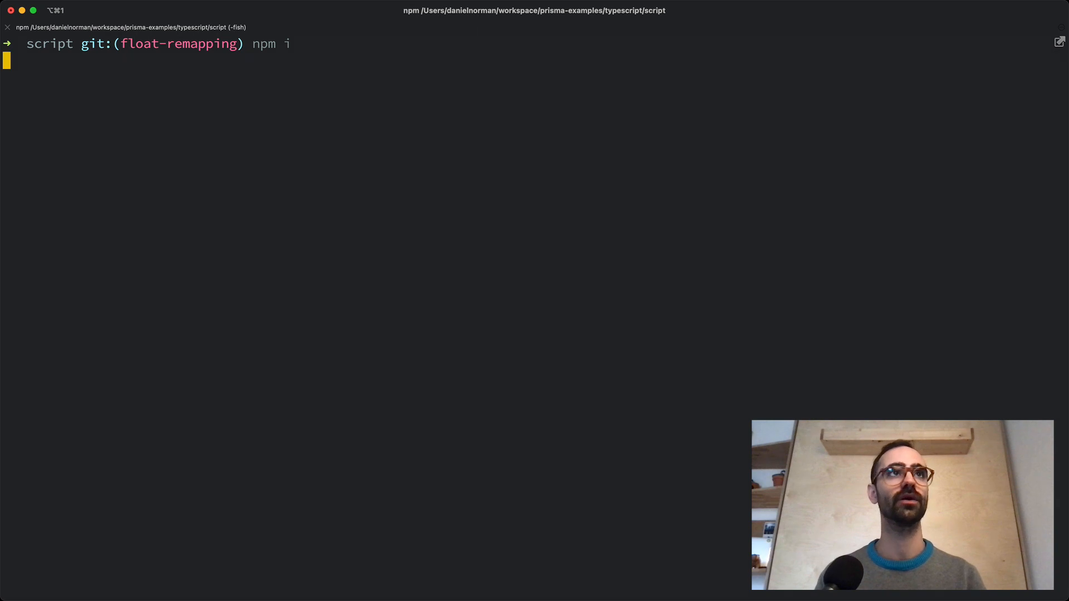
pyautogui.press('Return')
pyautogui.write('npx prisma migrate dev --preview-feature')
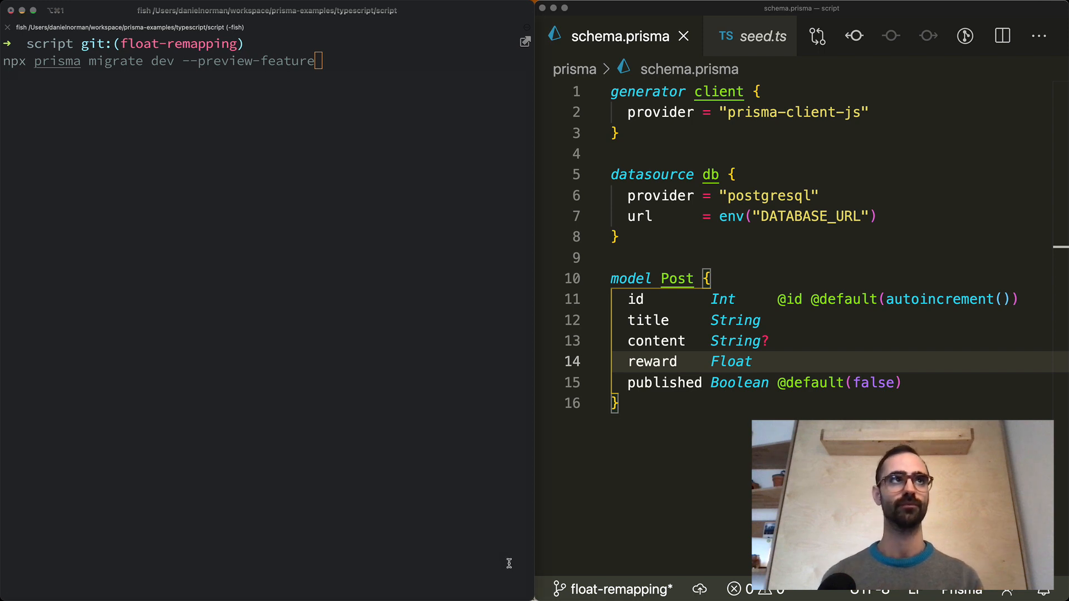
# Step: Run migrate dev, decline the data-loss prompt, revert reward to Decimal and rerun so it reports already in sync
pyautogui.press('Return')
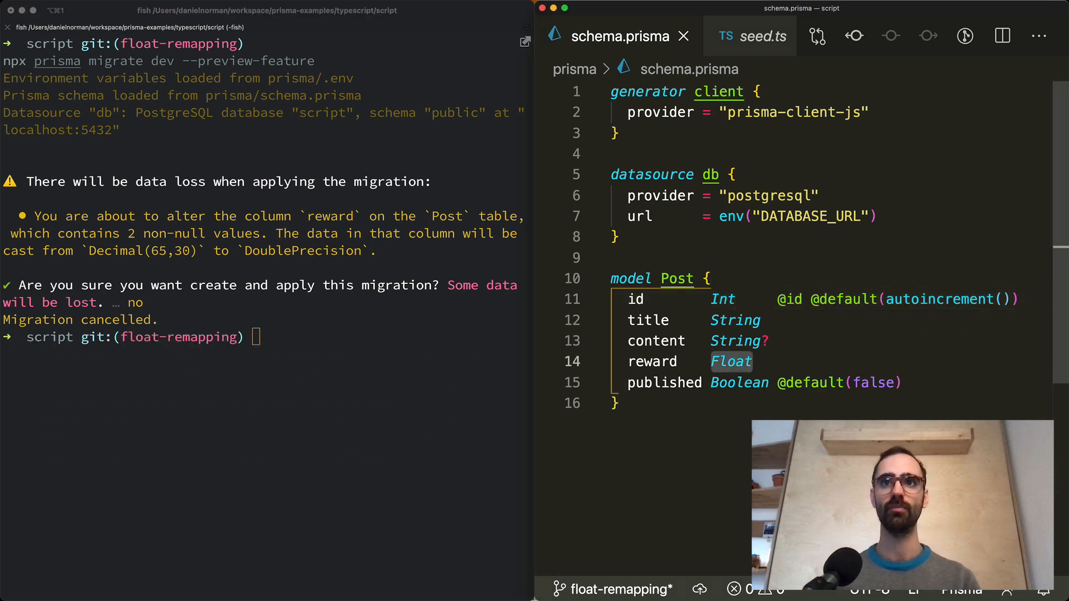
pyautogui.write('Decima')
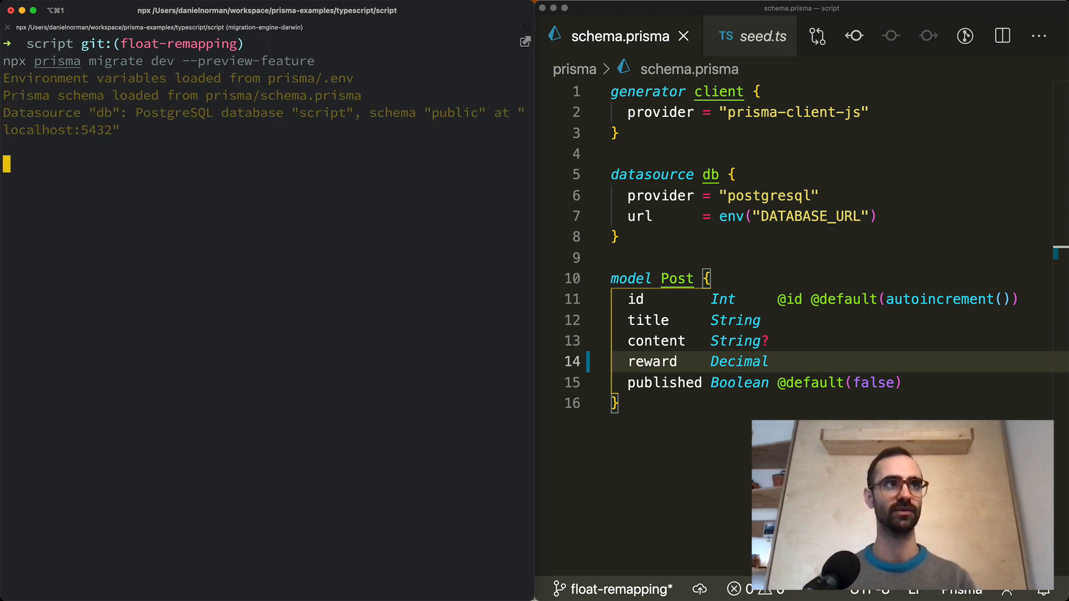
pyautogui.press('Return')
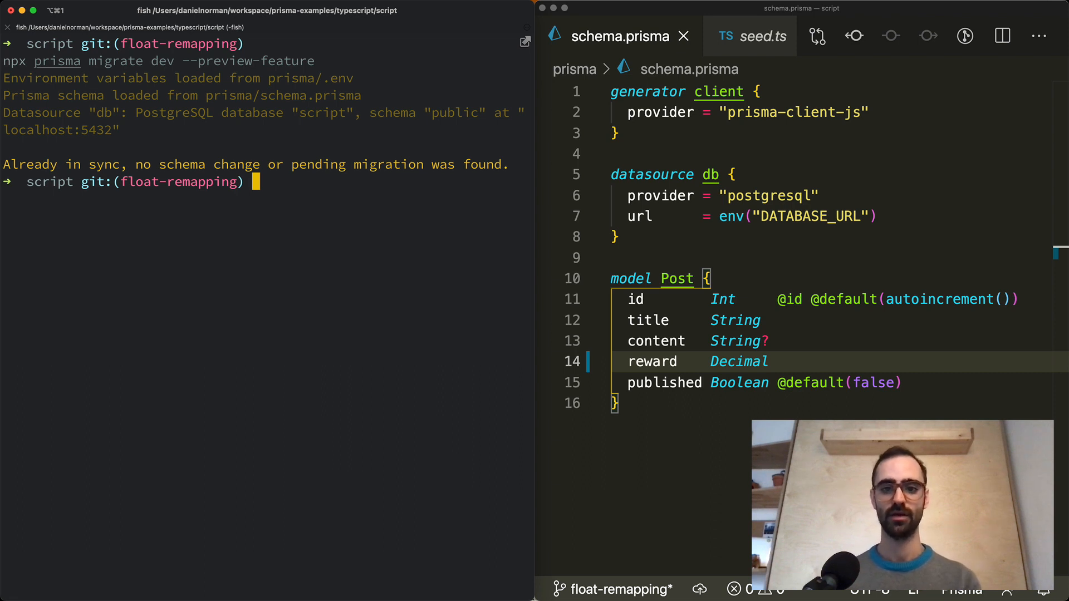
pyautogui.moveTo(729, 369)
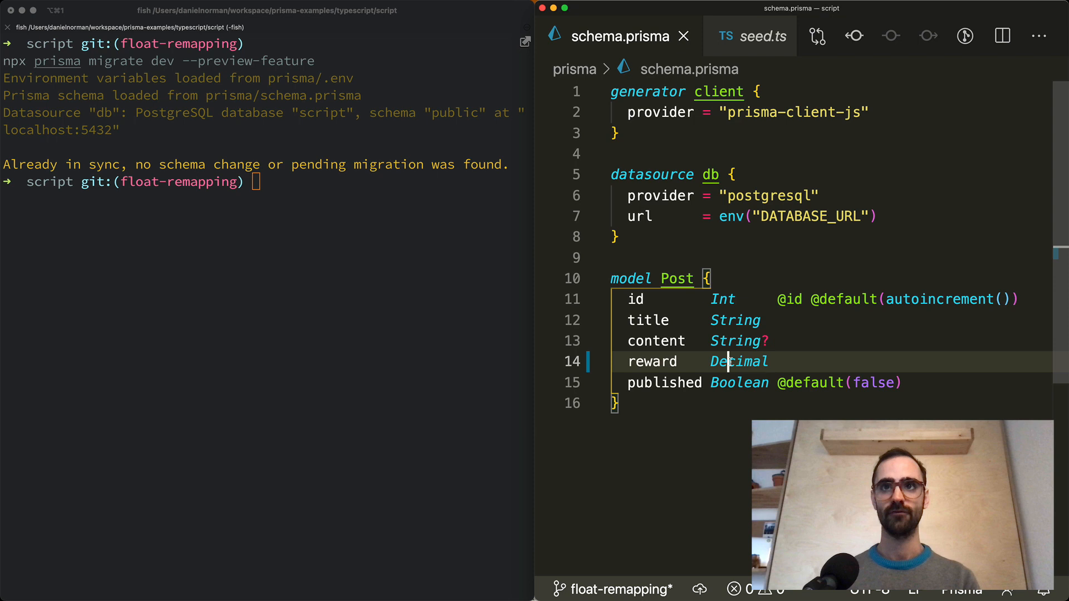
# Step: Make Post.reward a Float in schema.prisma and start an 'npx prisma' command in the terminal
pyautogui.write('Float')
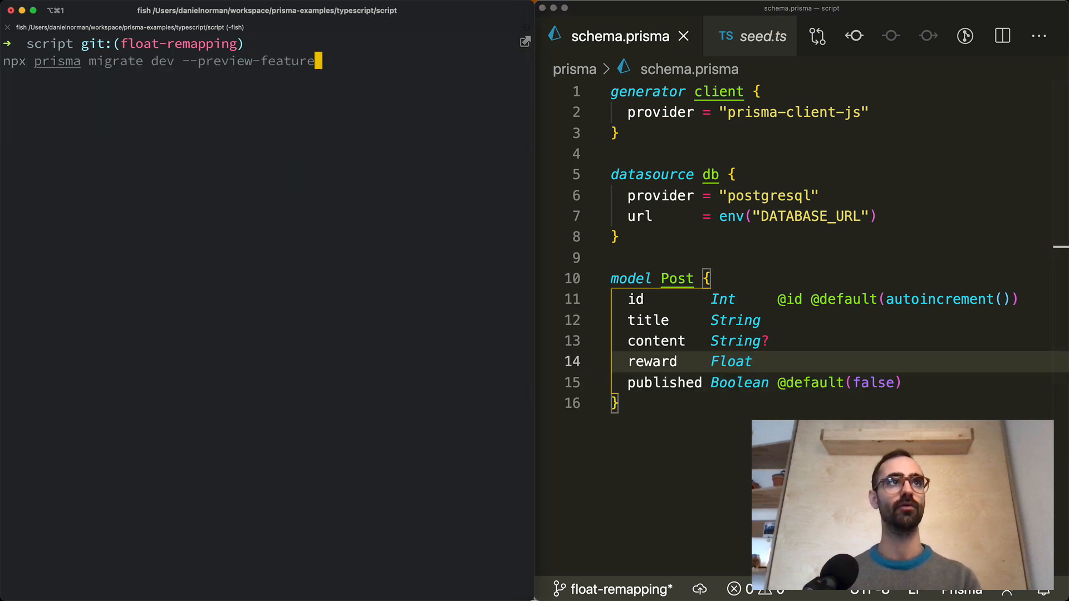
pyautogui.write('npx prisma i')
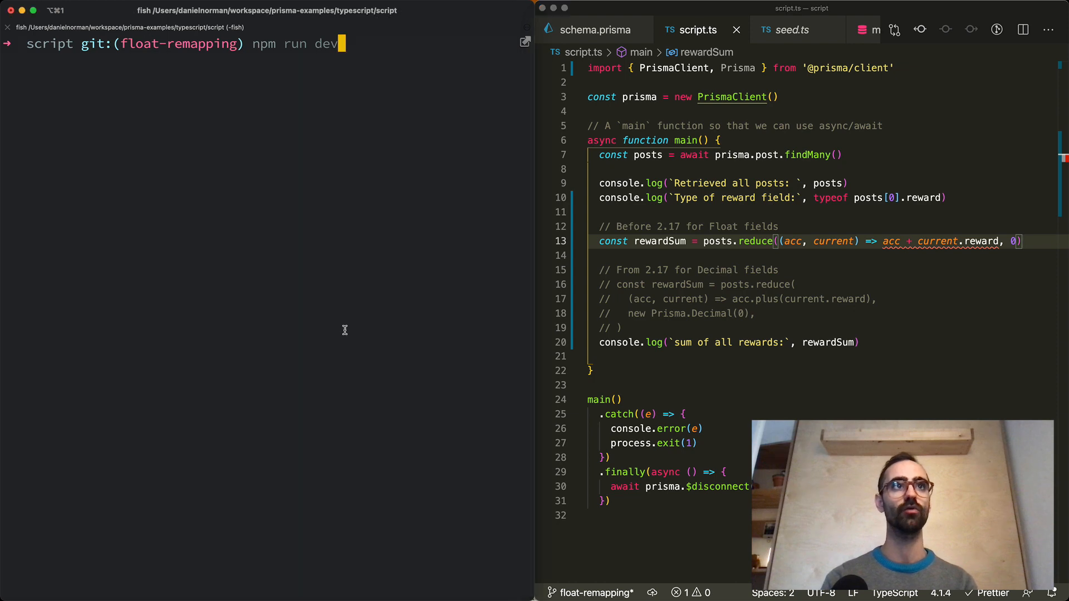
# Step: Run 'npm run dev' and hit the TSError that '+' cannot combine number and Decimal
pyautogui.press('Return')
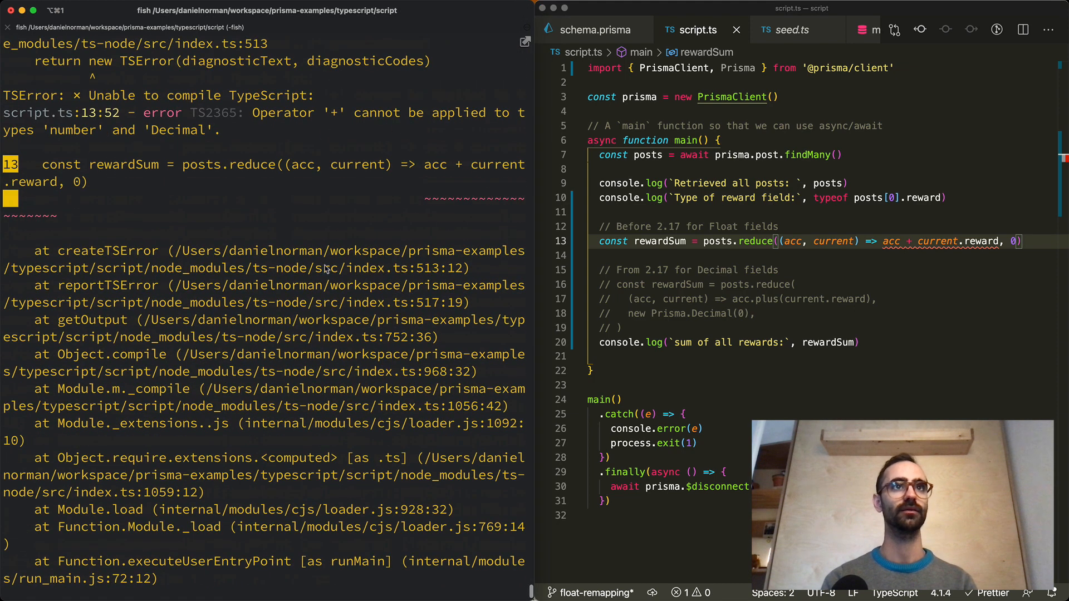
pyautogui.moveTo(406, 119)
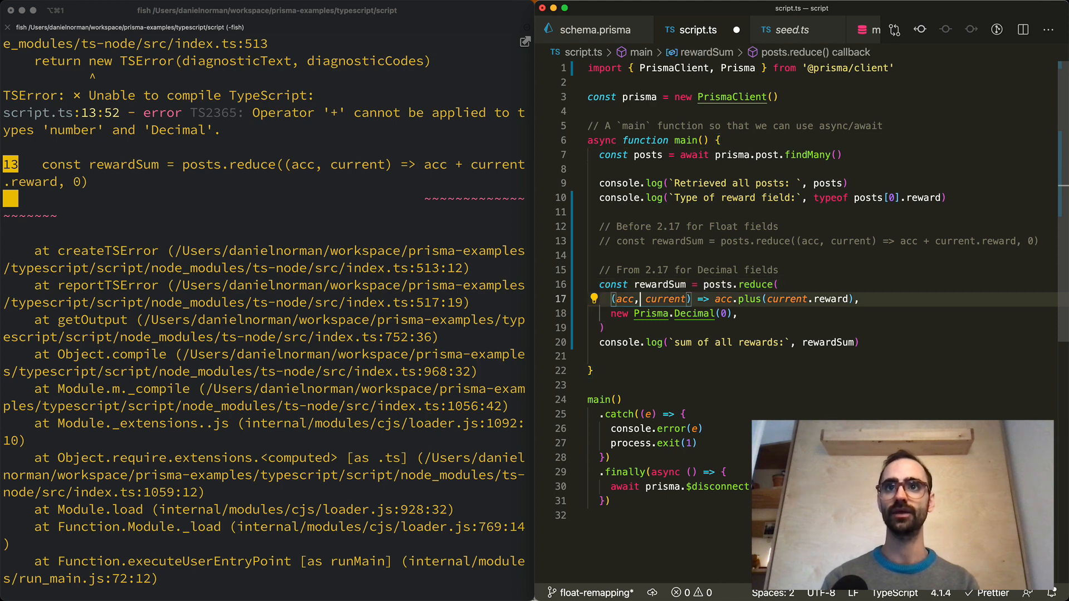
# Step: Switch script.ts to the Decimal acc.plus reduce and rerun 'npm run dev', printing sum 61
pyautogui.click(737, 299)
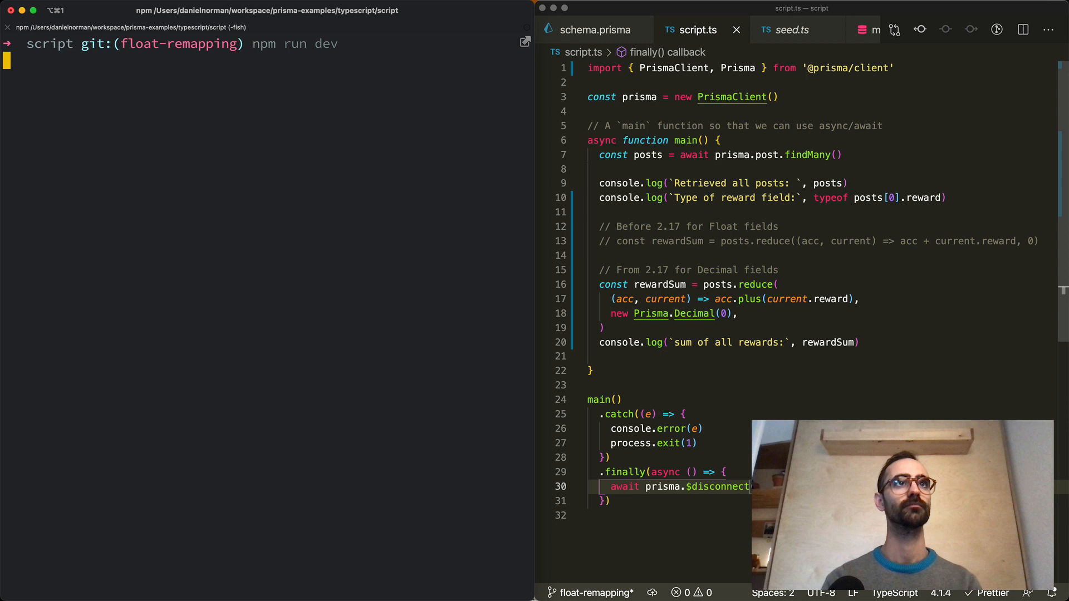
pyautogui.press('Return')
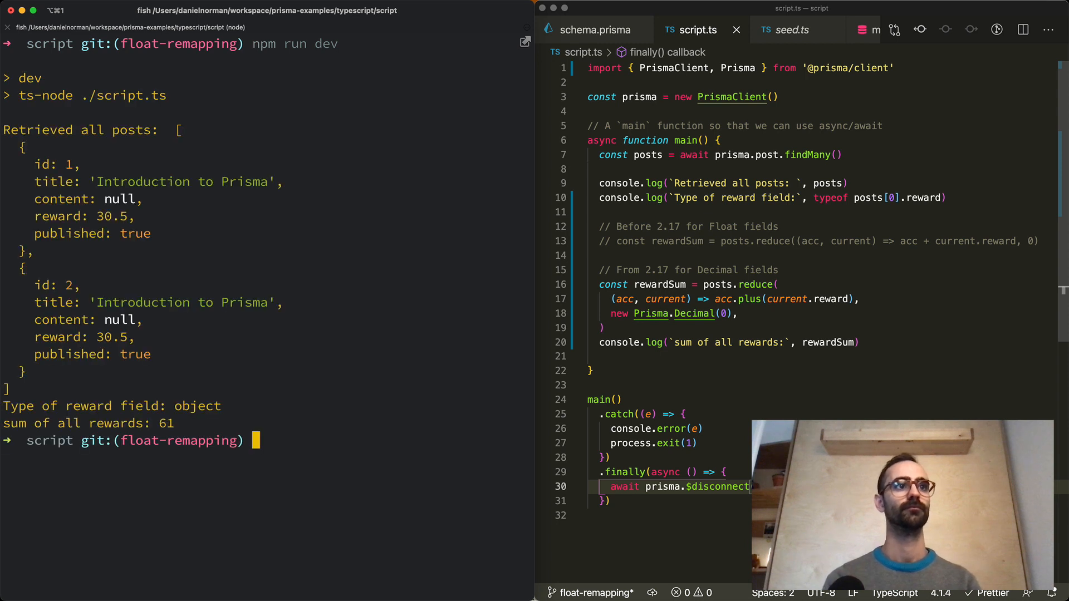